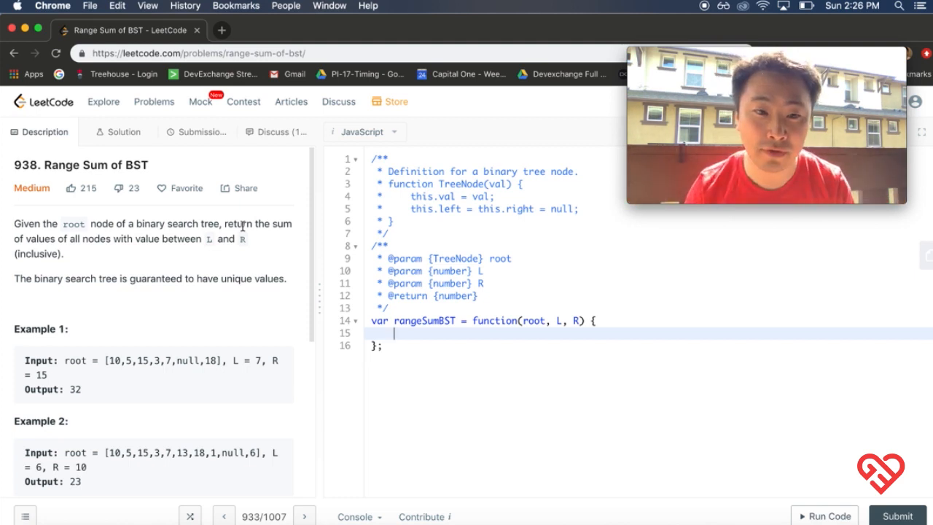
mouse_move(114, 268)
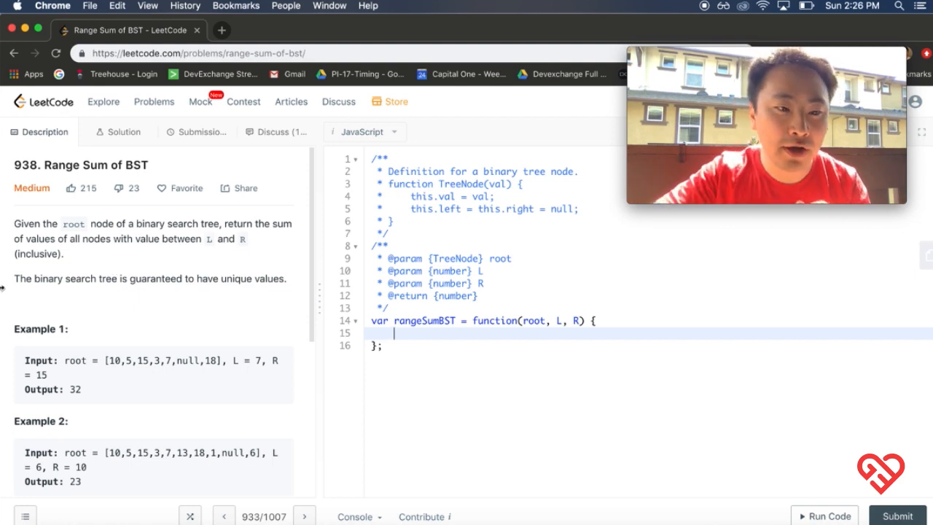
Note example 1's tree [10,5,15,3,7,null,18] without null, then L = 7 and R = 15 as scratch lines
left_click_drag(13, 279, 253, 278)
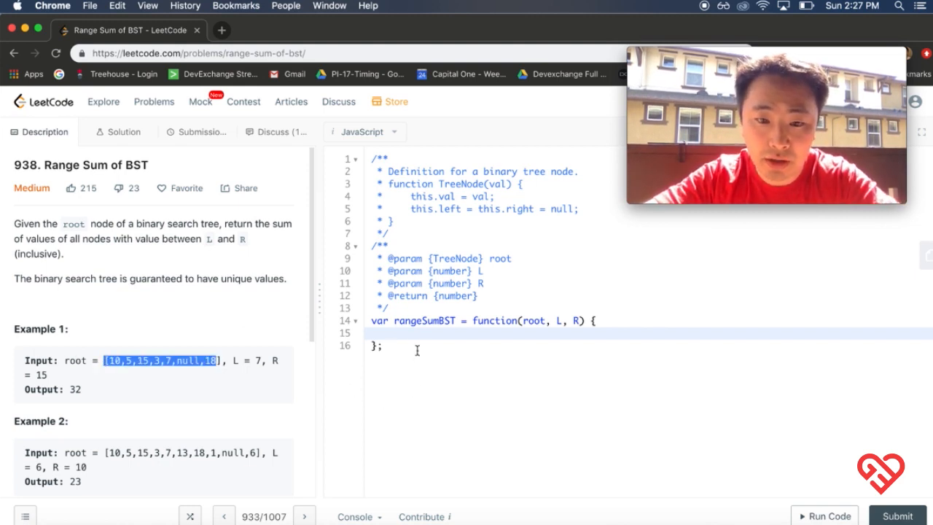
type("[10,5,15,3,7,null,18]")
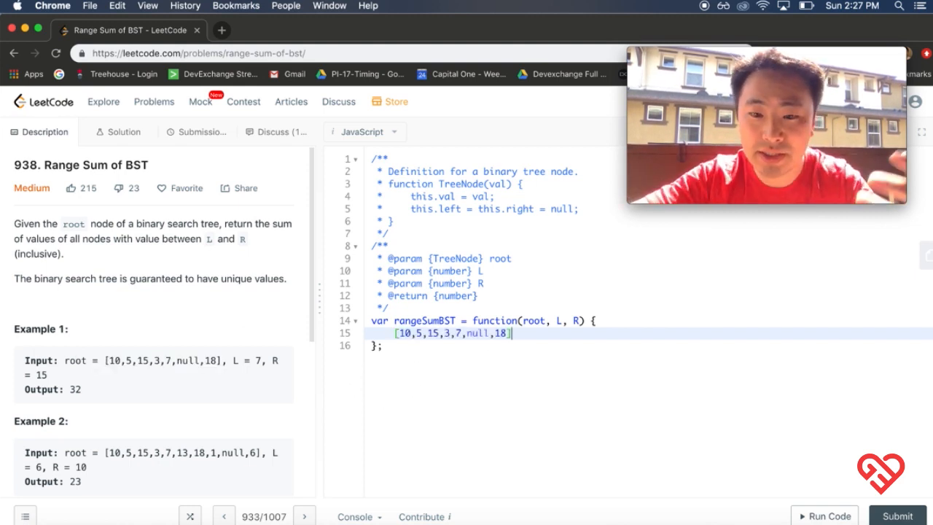
key("Backspace")
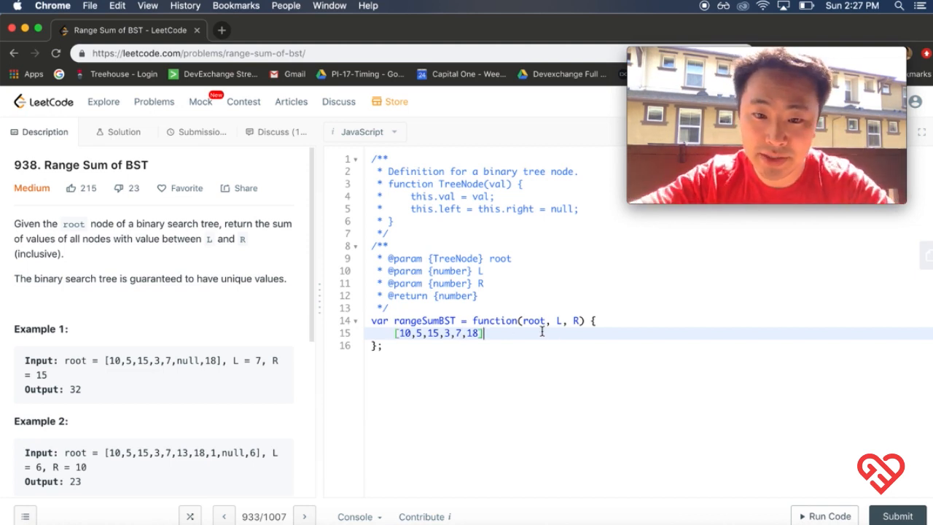
key("Enter")
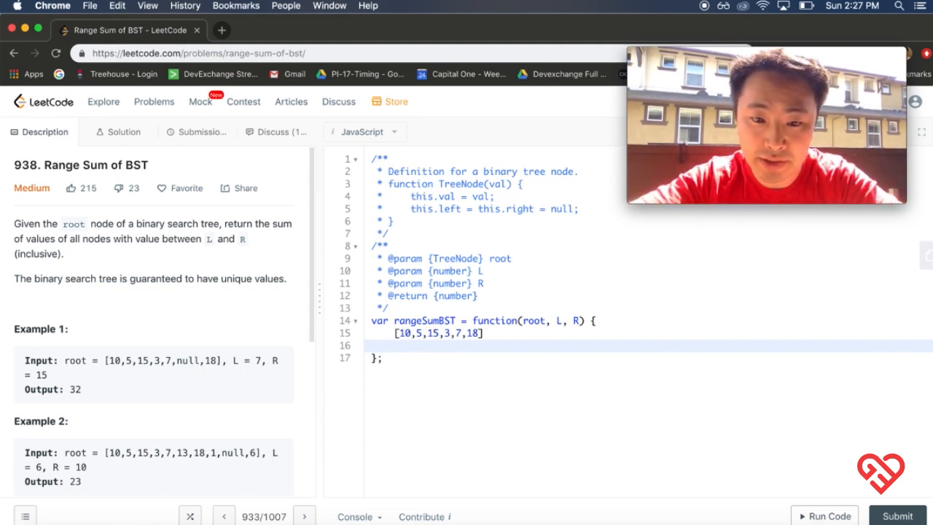
type("L = 7")
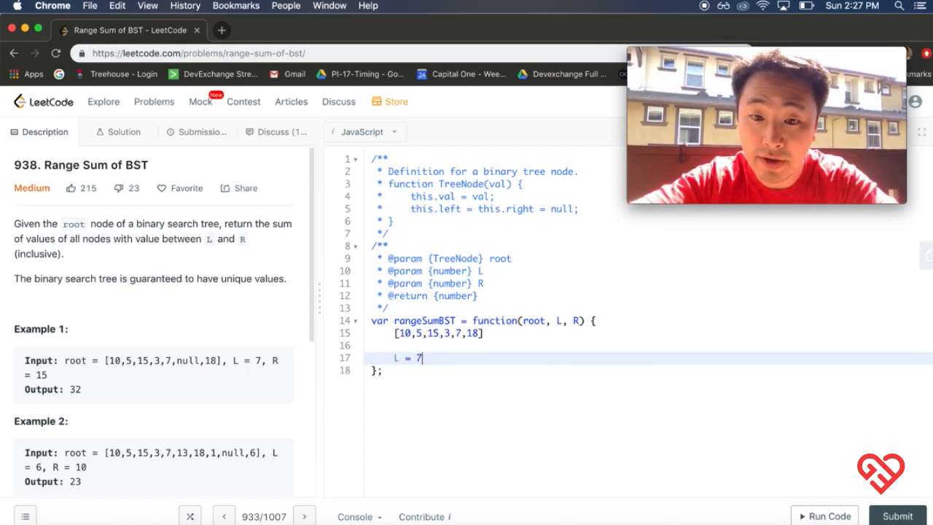
type("r")
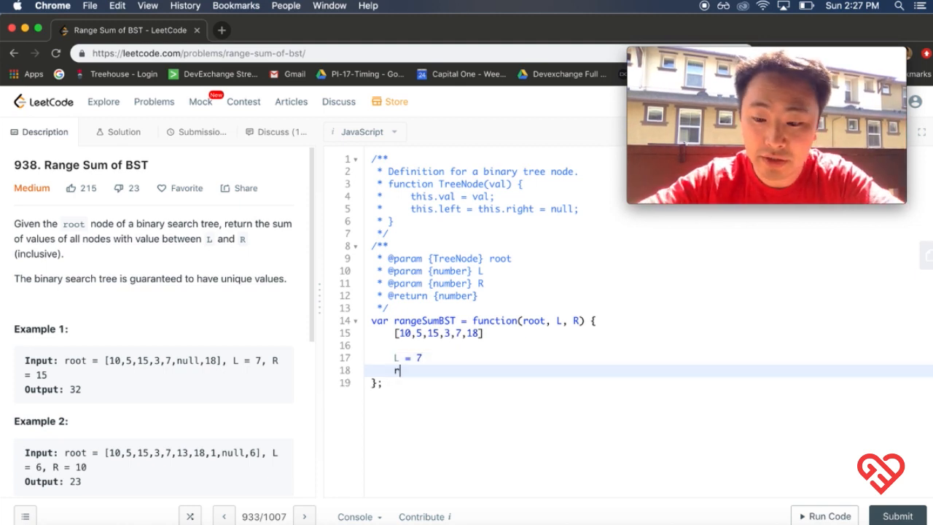
type("R = 15")
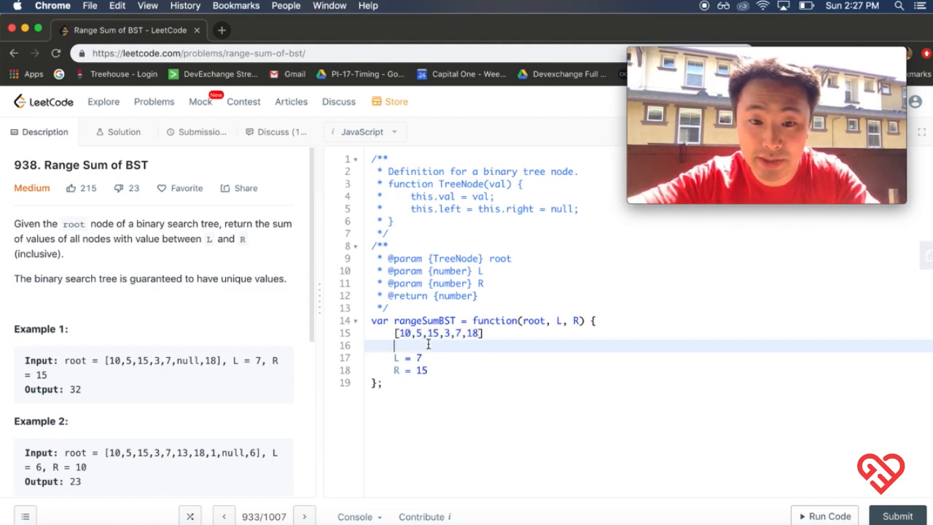
Note the in-range values 10 15 7 summing to 32, matching example 1's expected output
type("10 1")
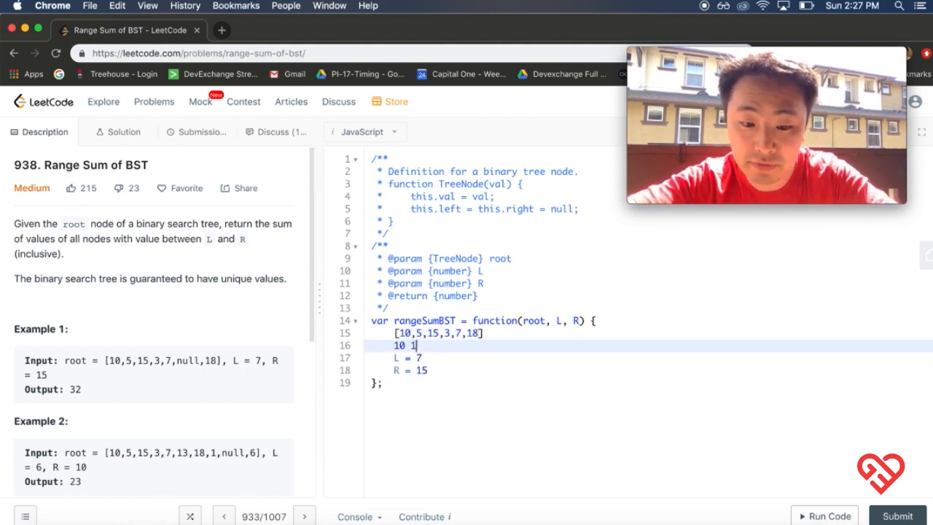
type("5 7")
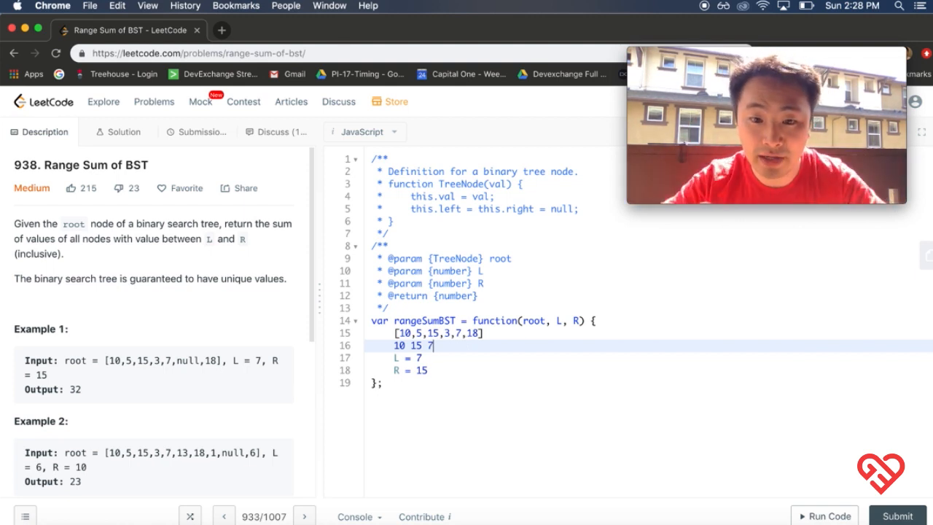
type("= 32")
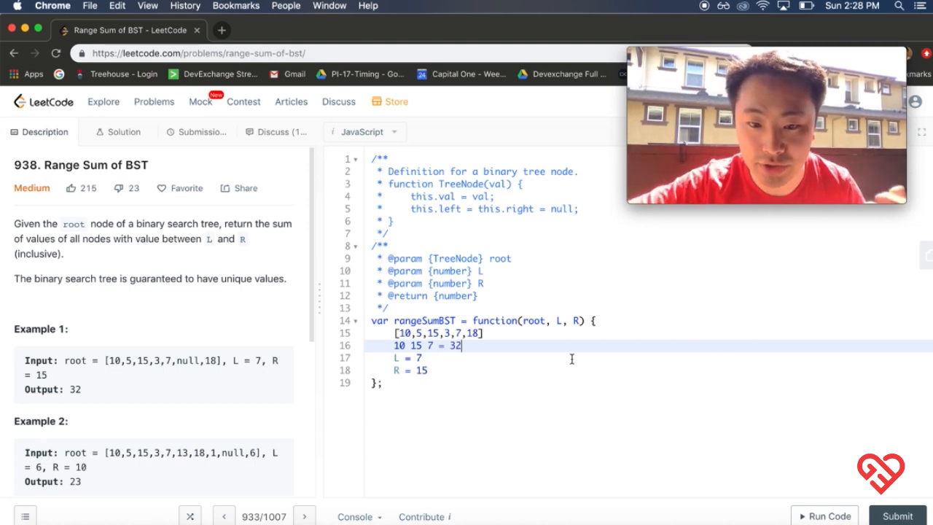
double_click(52, 390)
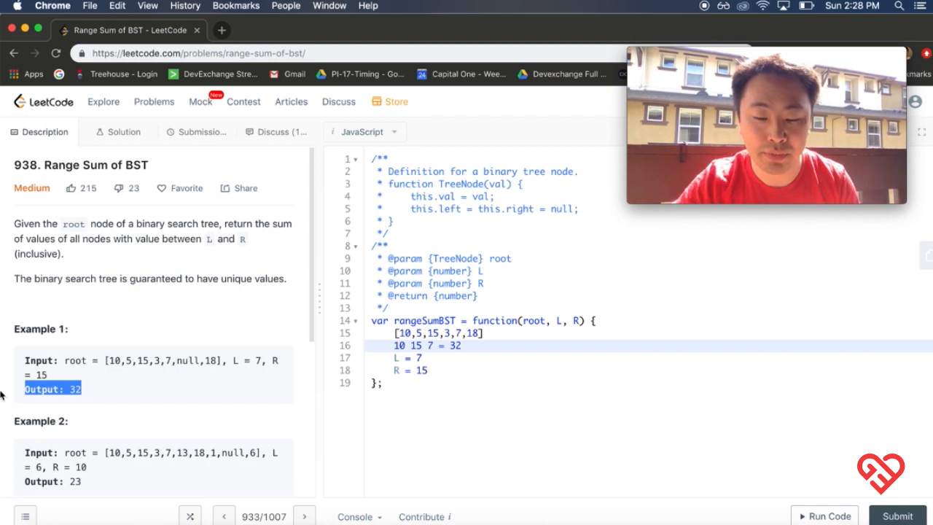
mouse_move(304, 431)
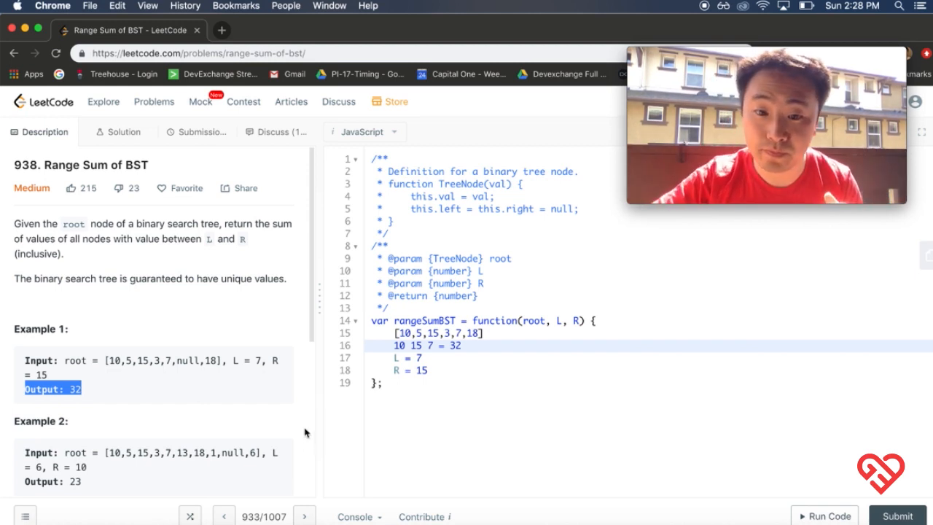
left_click(462, 344)
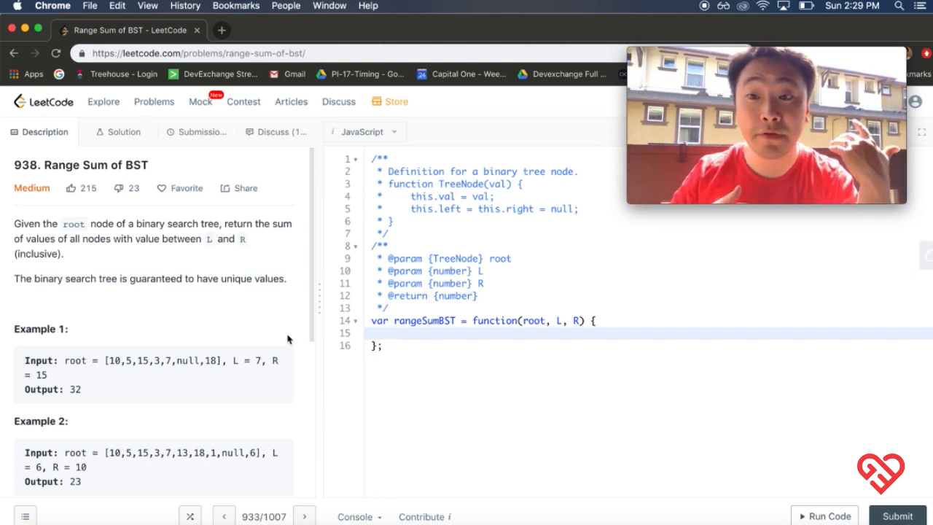
Guard rangeSumBST with if (!root) return null as its first statement
type("if (")
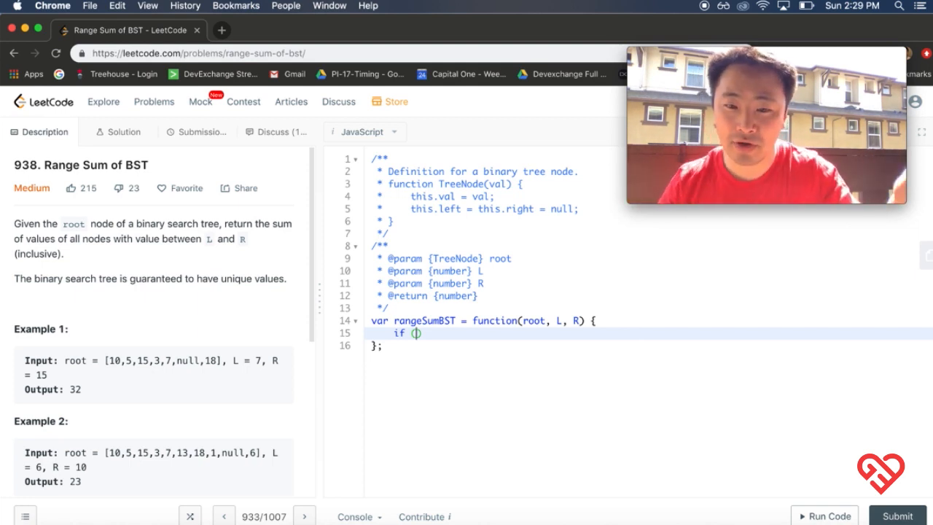
type("!root")
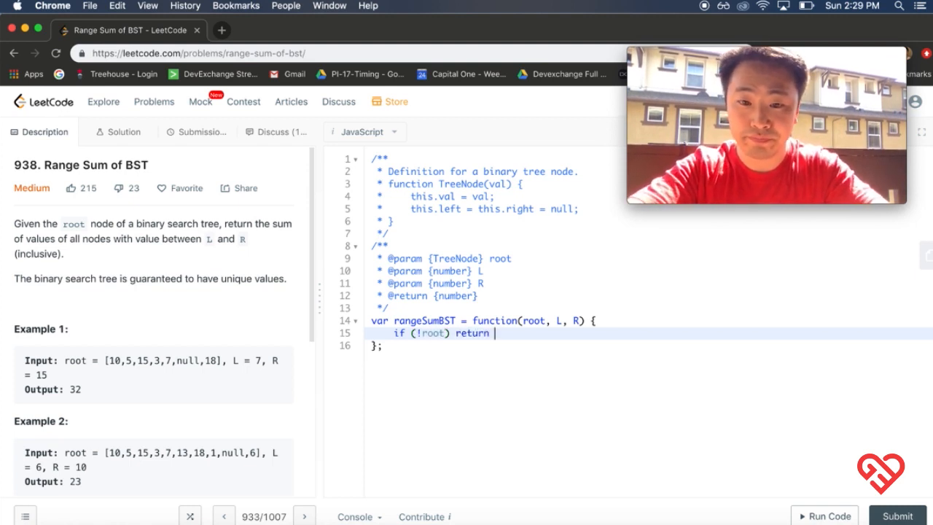
type("null")
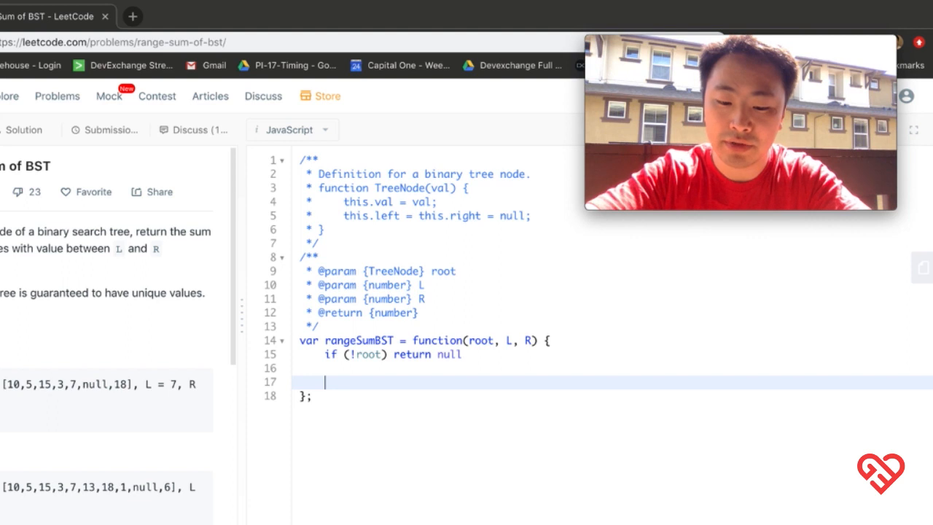
Declare a const dfs arrow helper taking node, returning null when node is missing
type("const dft = () => {")
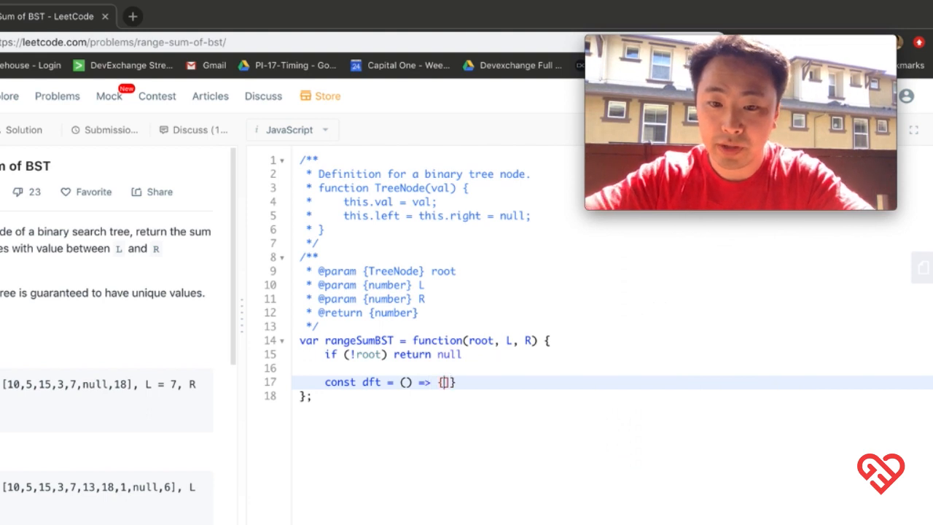
key("Enter")
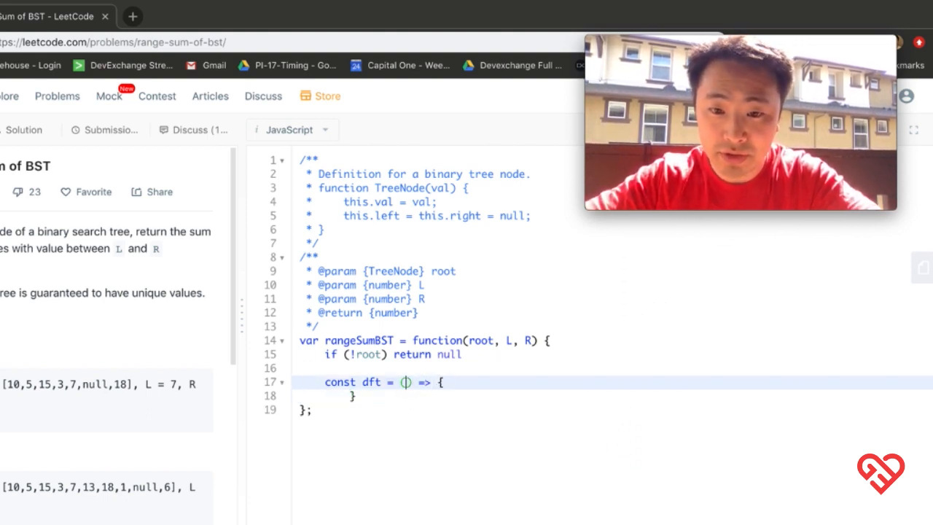
type("node")
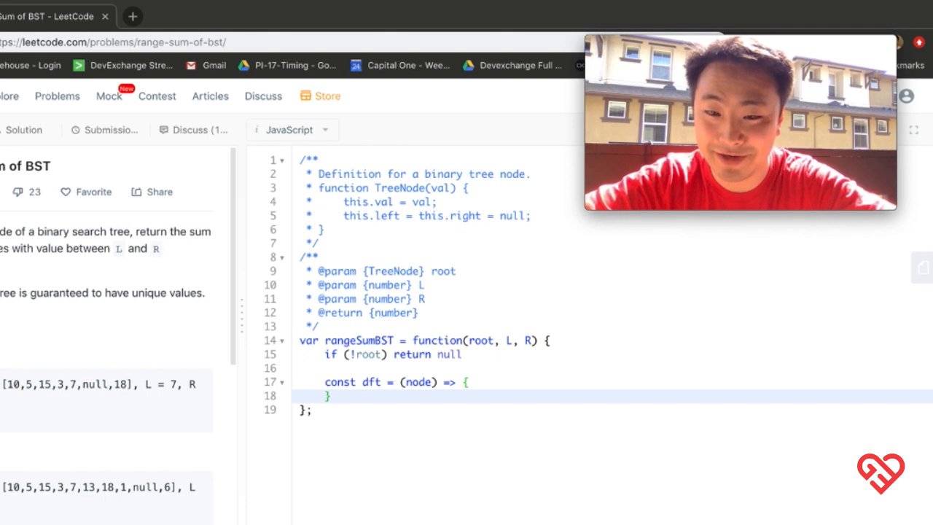
key("Enter")
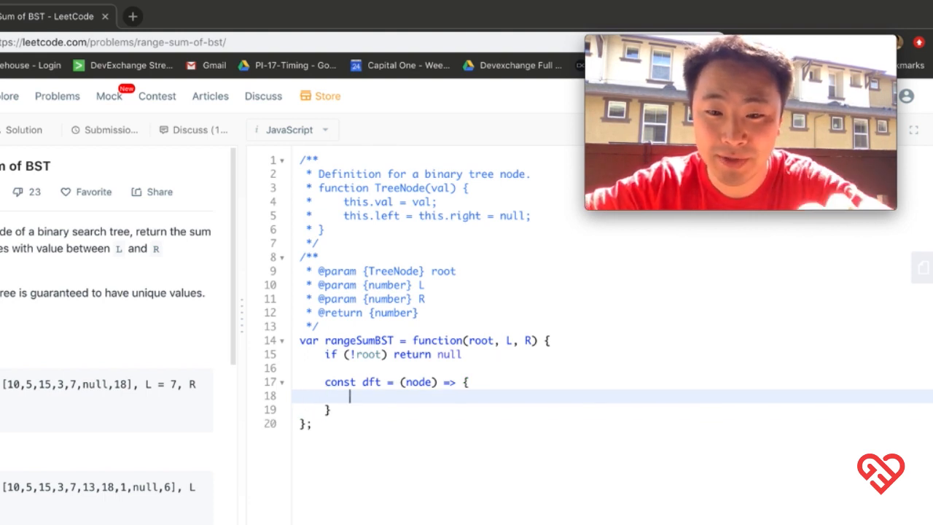
type("if (")
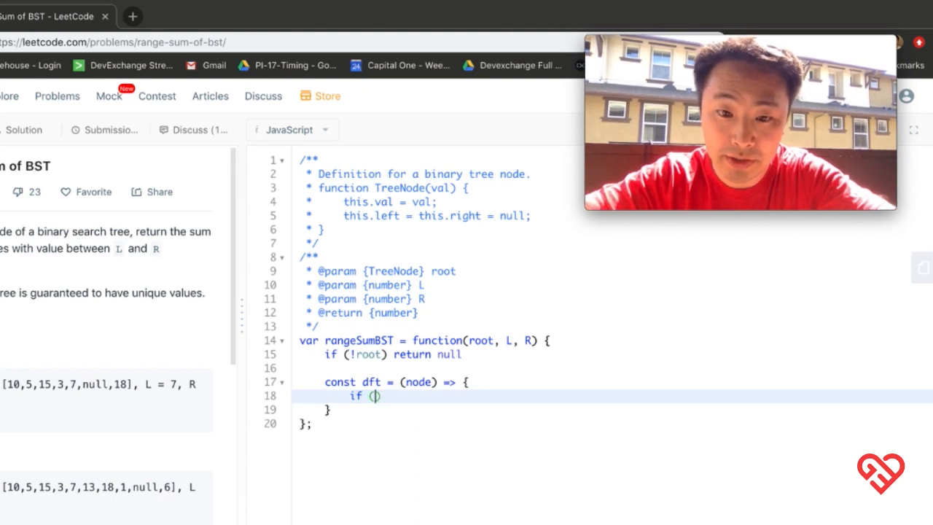
type("!node")
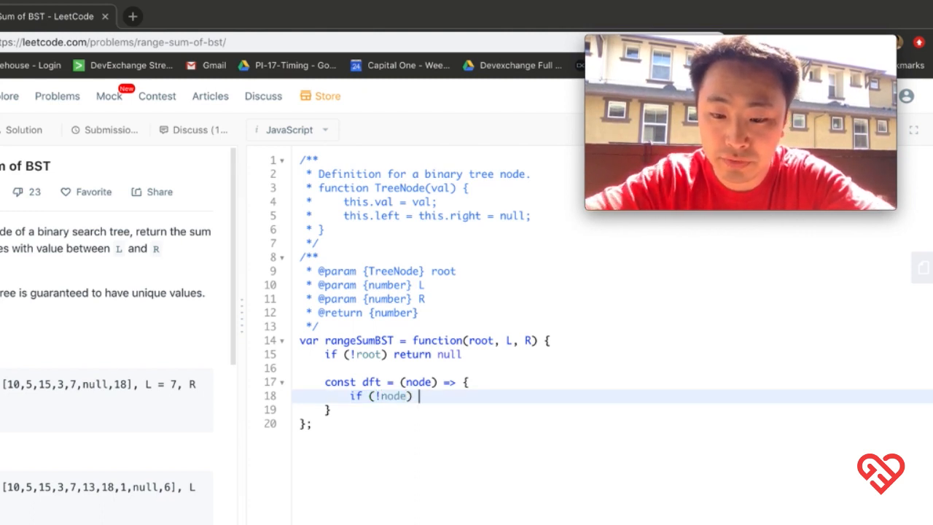
type("return null")
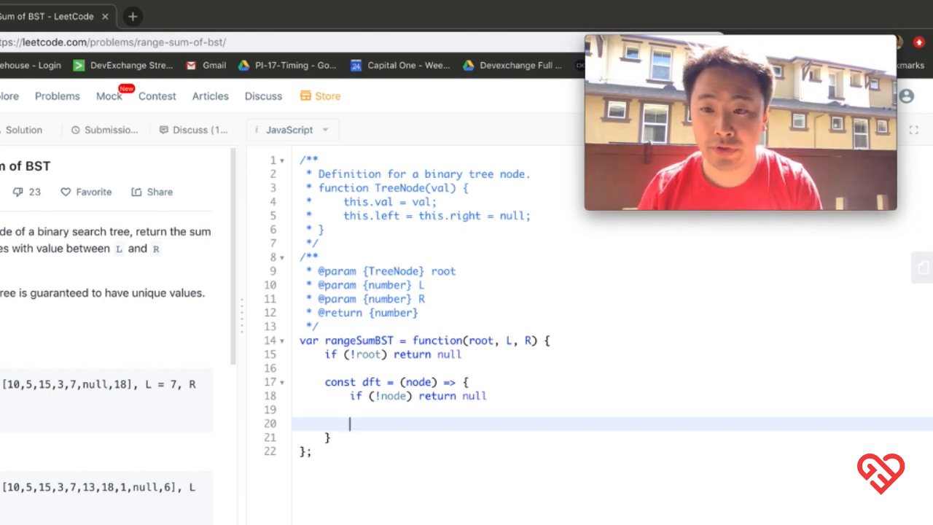
Recurse into dfs(node.left) and dfs(node.right) inside the helper, then call dfs(root)
type("df")
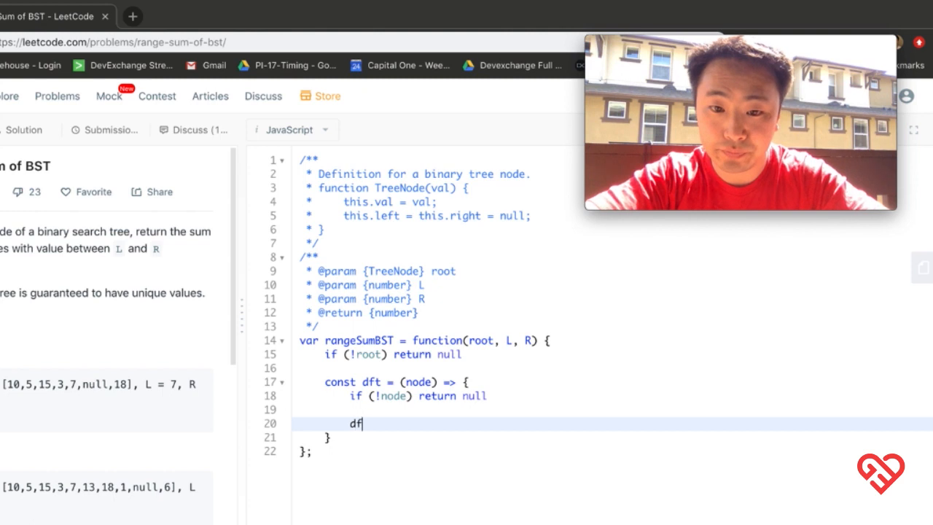
type("t(node.left)")
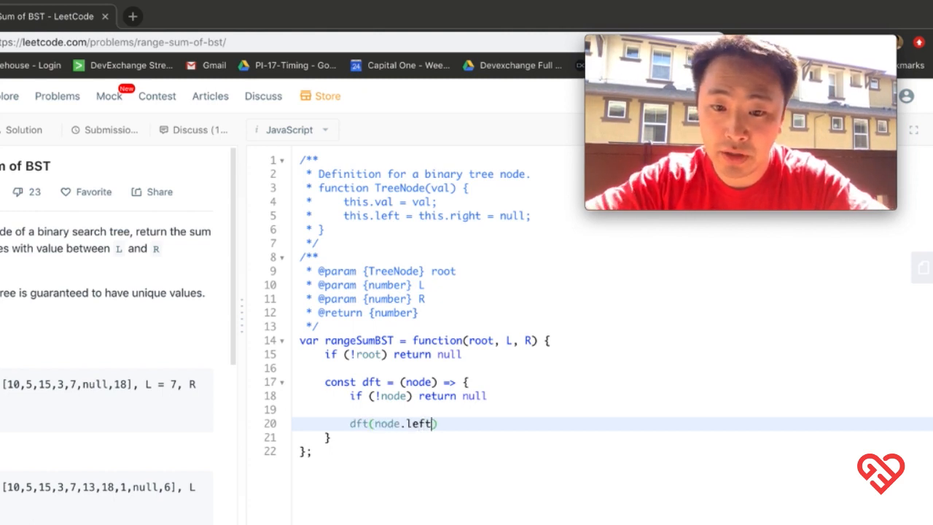
type("df")
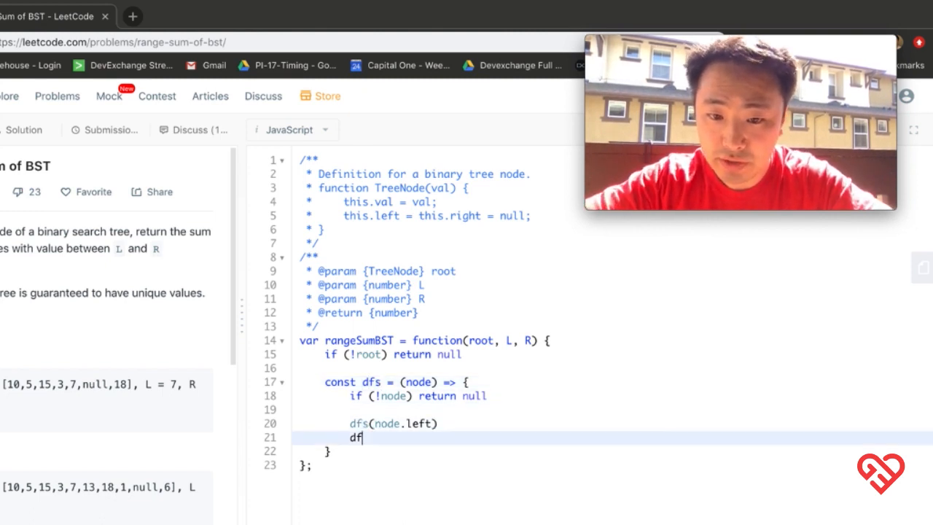
type("s(nod")
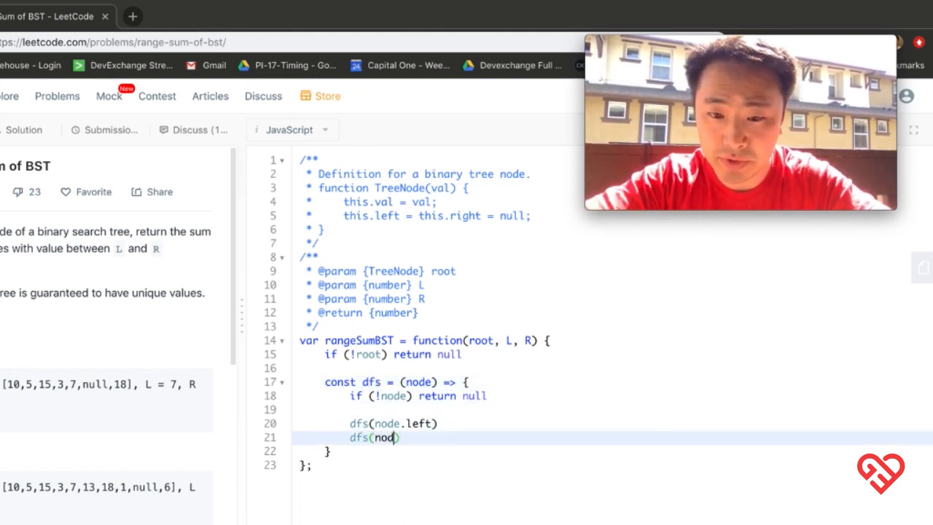
type("e.right)")
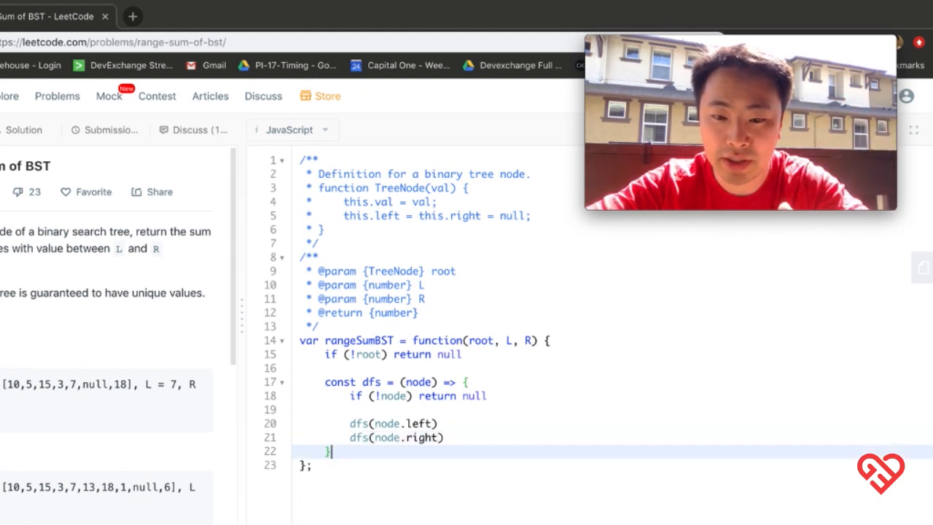
type("d")
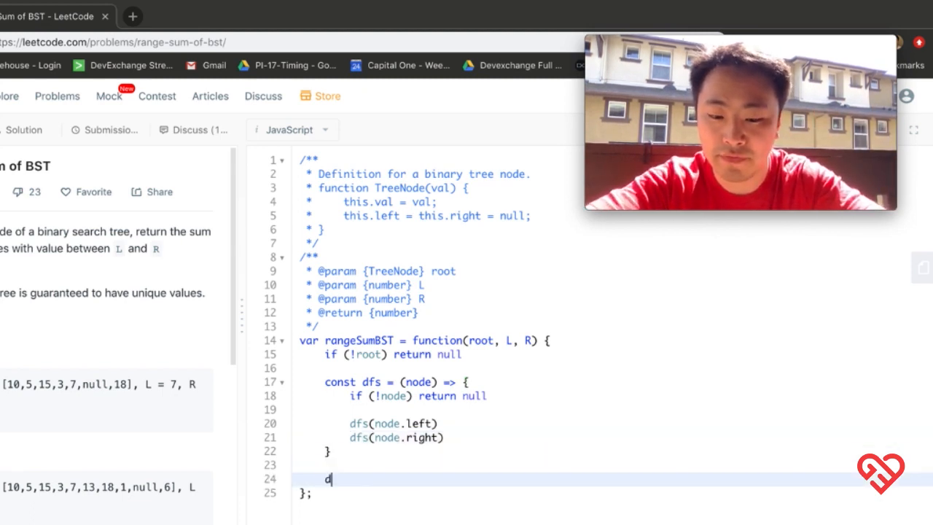
type("dfs()")
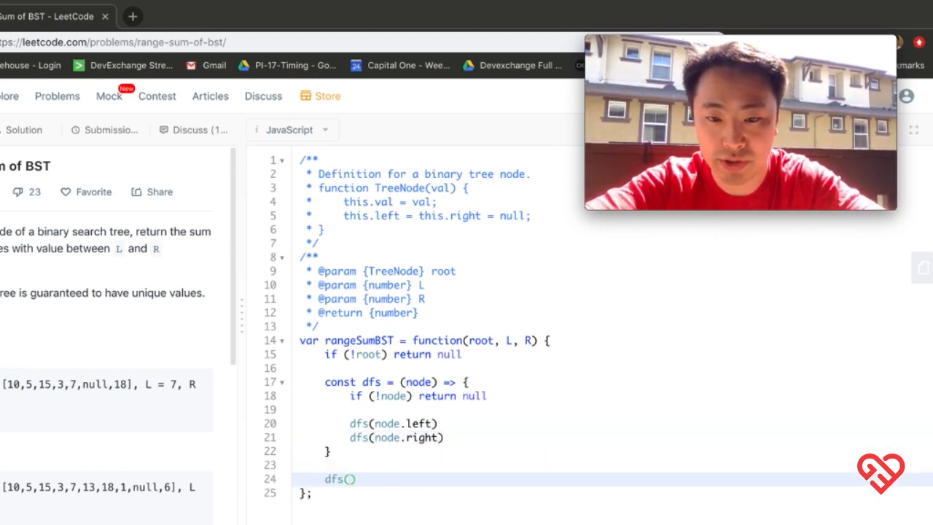
type("root")
left_click(612, 368)
type("let restuls")
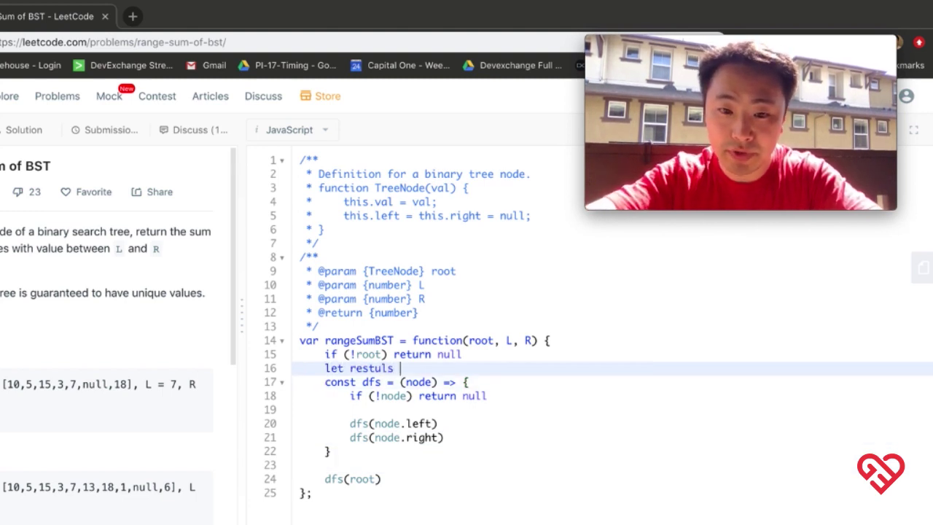
Declare a results total above the dfs helper and open a line between the recursive calls
type("results = 0;")
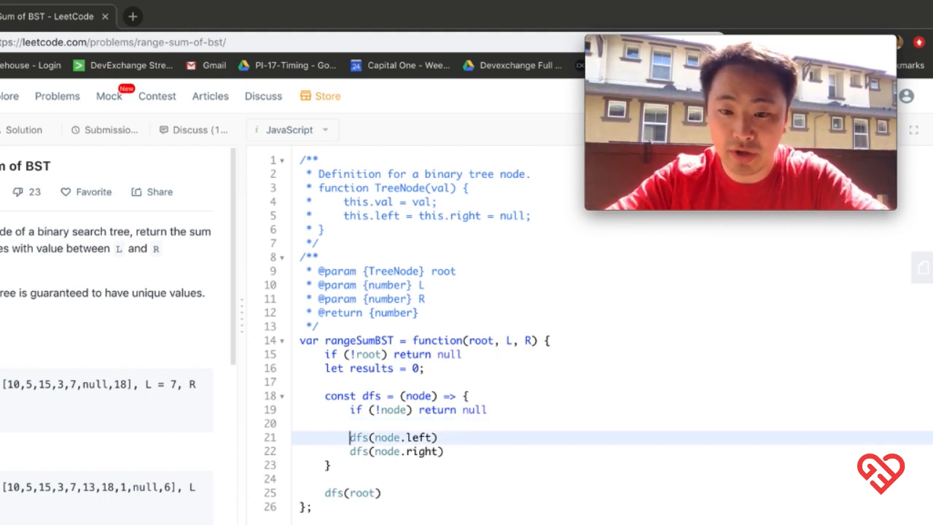
key("Enter")
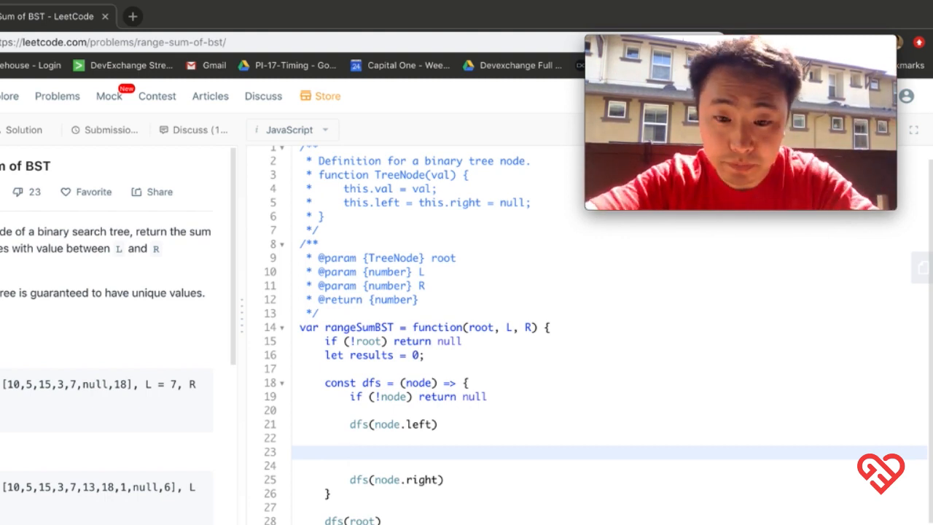
Add an empty if block checking node.val >= L && node.val <= R between the recursive calls
type("if")
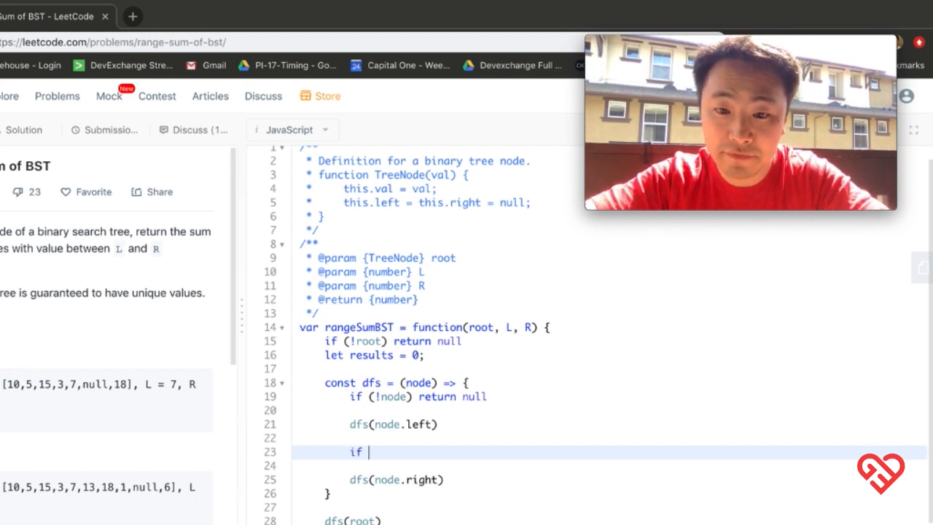
type("()")
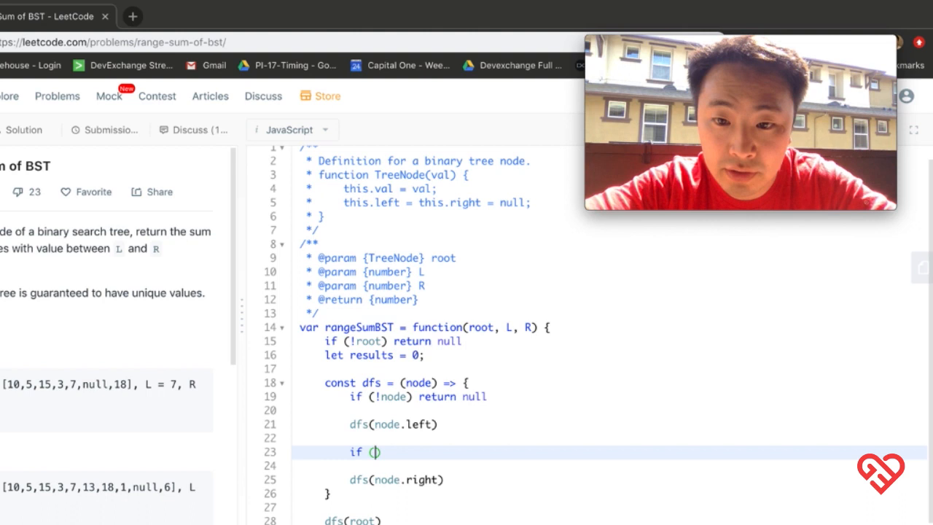
type("node.")
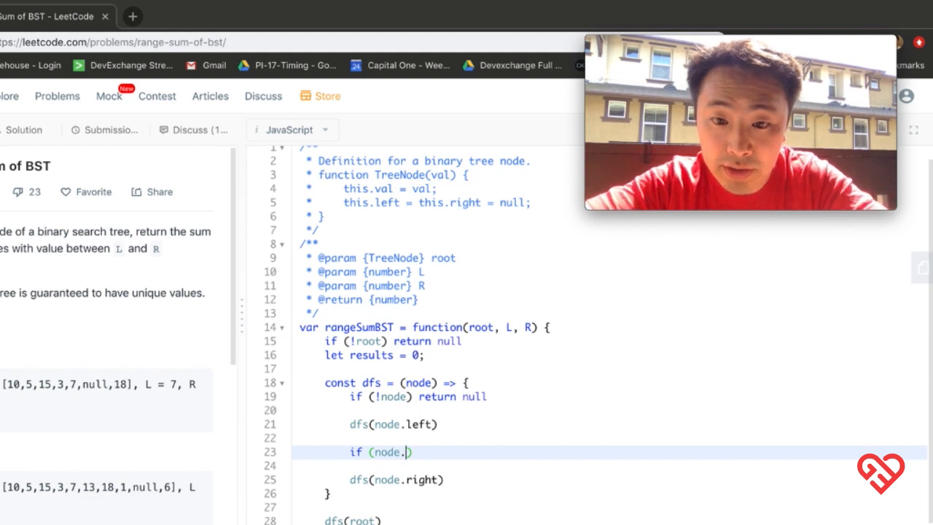
type("val < L")
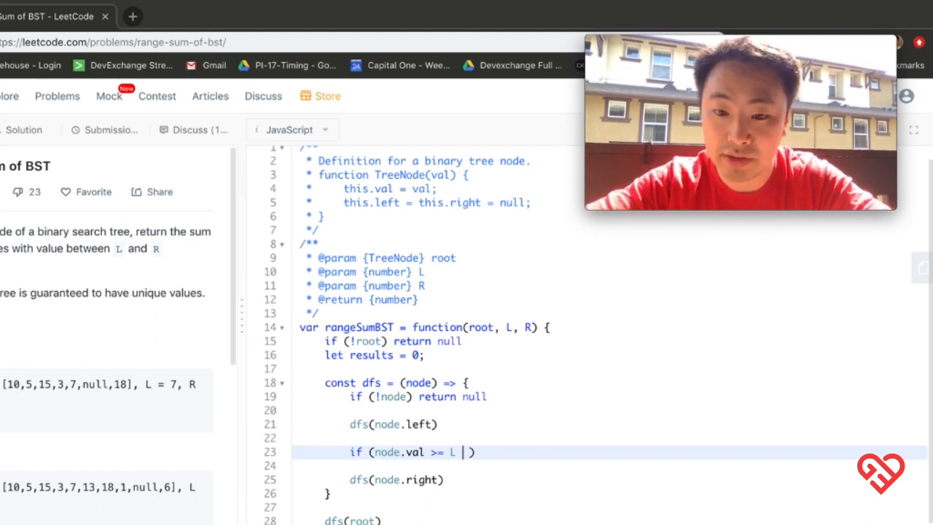
type("&& node.val <= R")
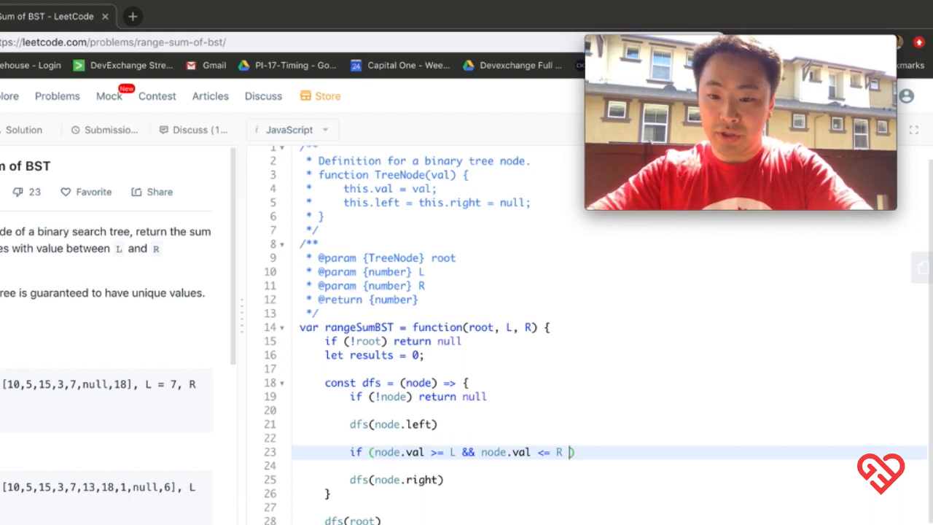
type("{}")
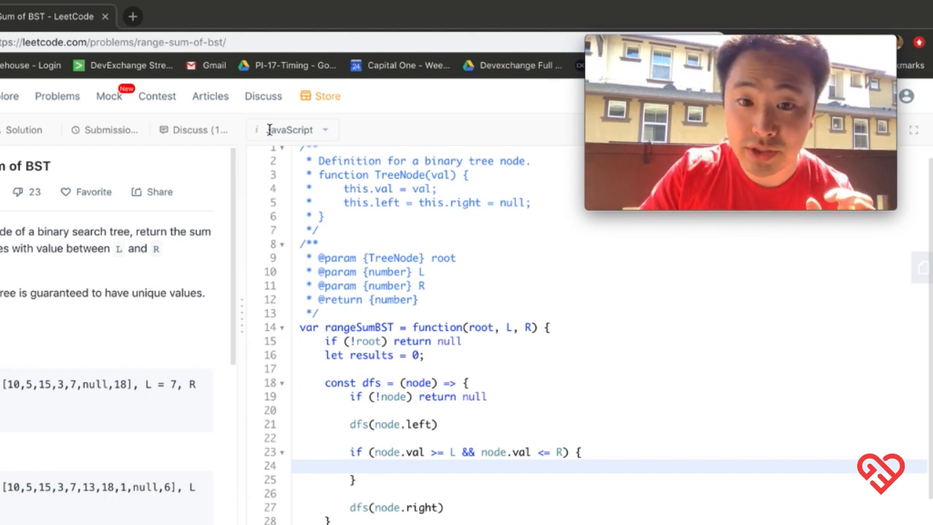
Accumulate results += node.val for in-range nodes and return results after dfs(root)
left_click_drag(306, 158, 321, 242)
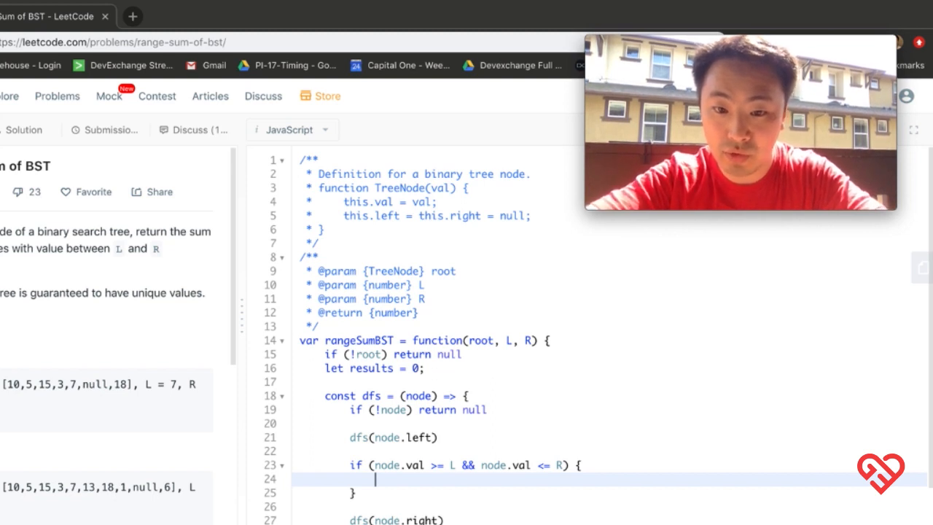
type("results +=")
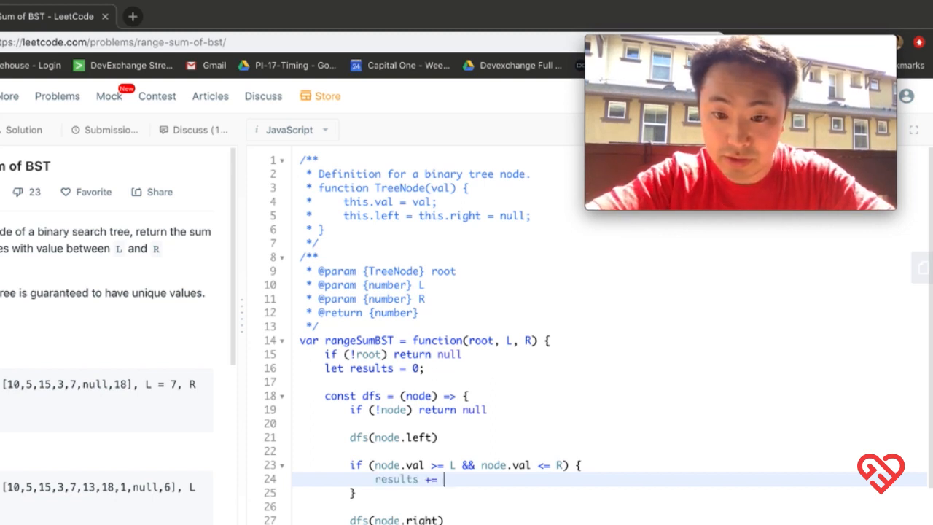
type("node.val")
type("dfs(root")
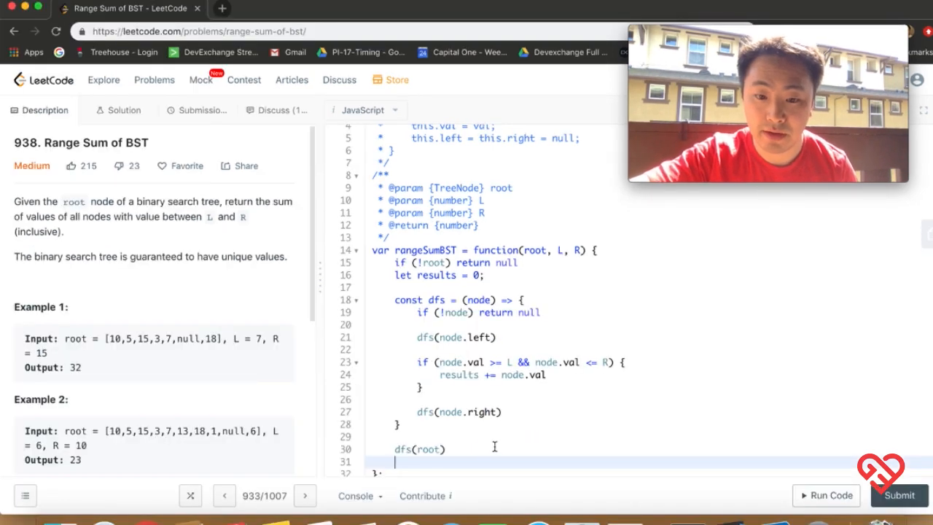
type("return results")
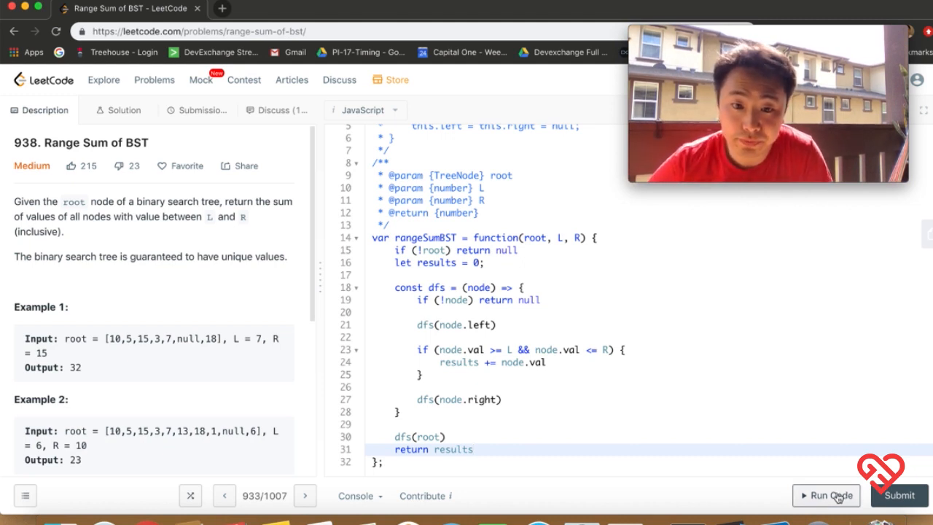
Run the sample to confirm output 32, then submit and get the solution accepted
left_click(825, 496)
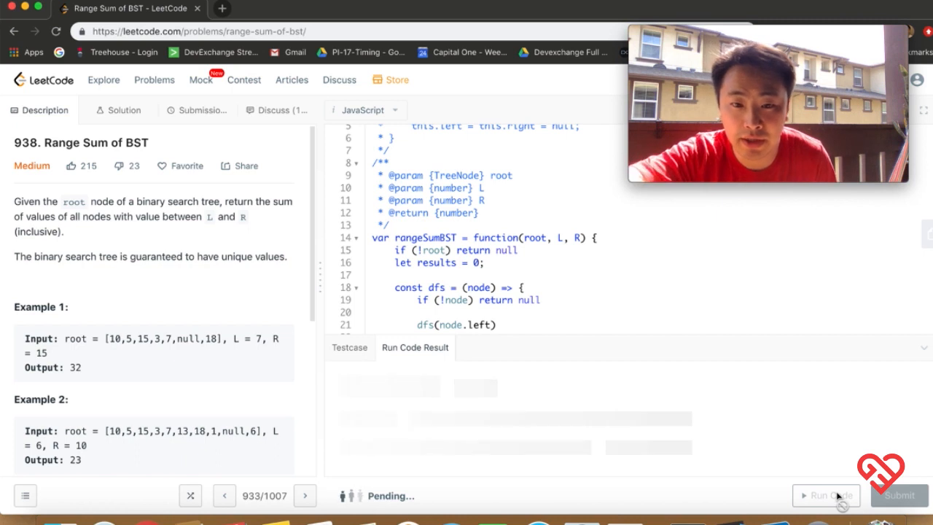
left_click(825, 496)
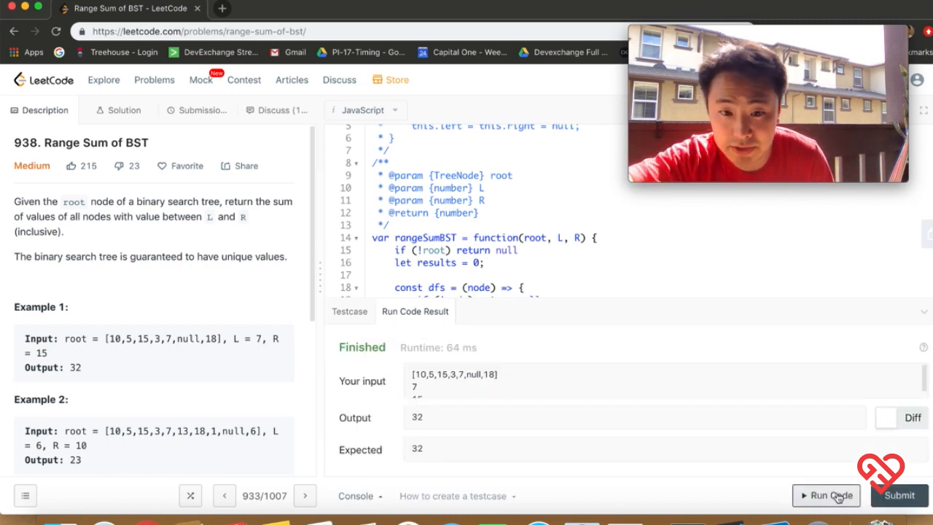
left_click(898, 495)
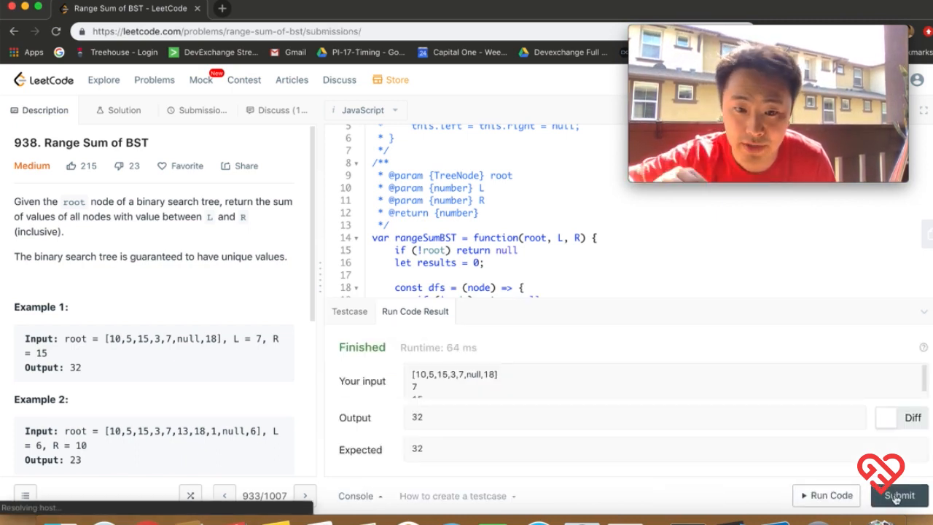
left_click(899, 495)
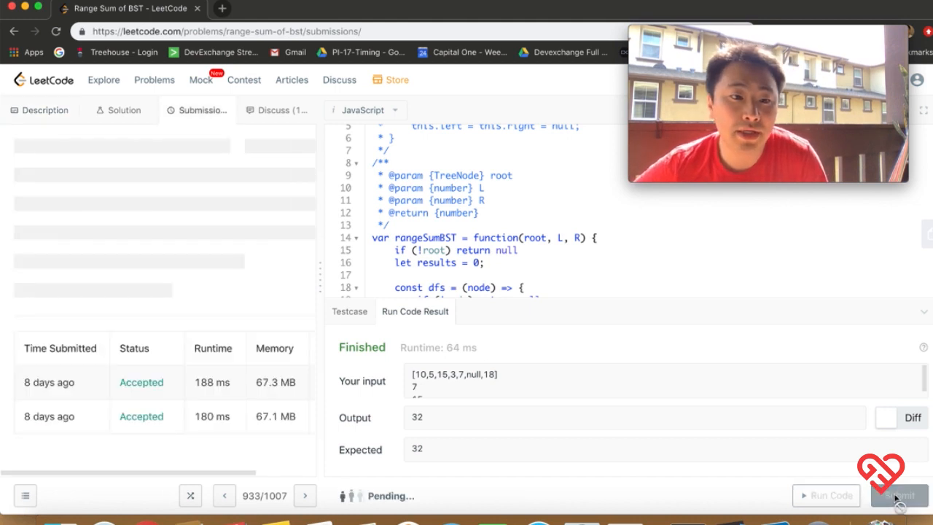
left_click(899, 495)
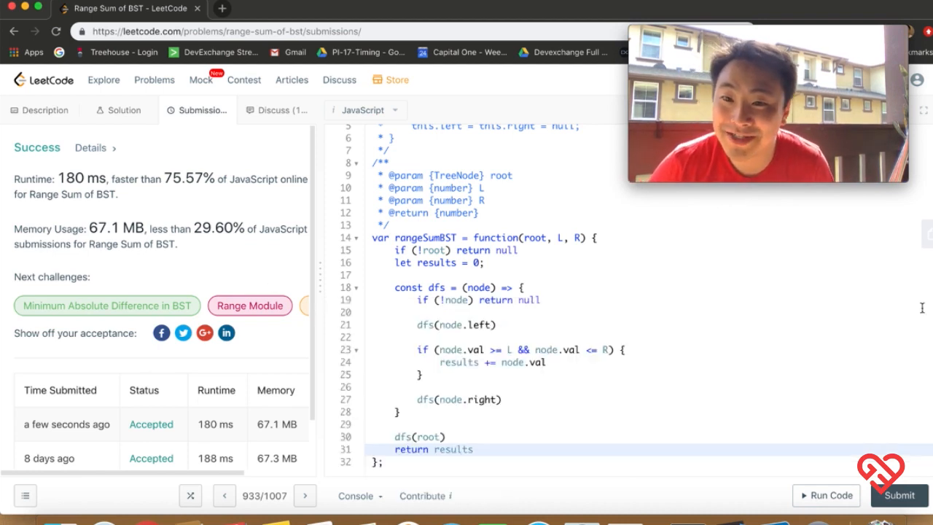
mouse_move(814, 298)
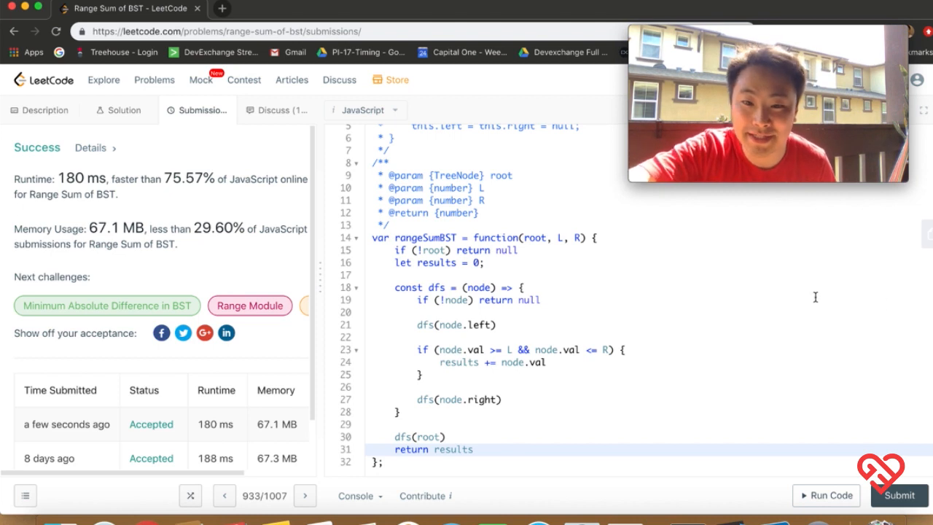